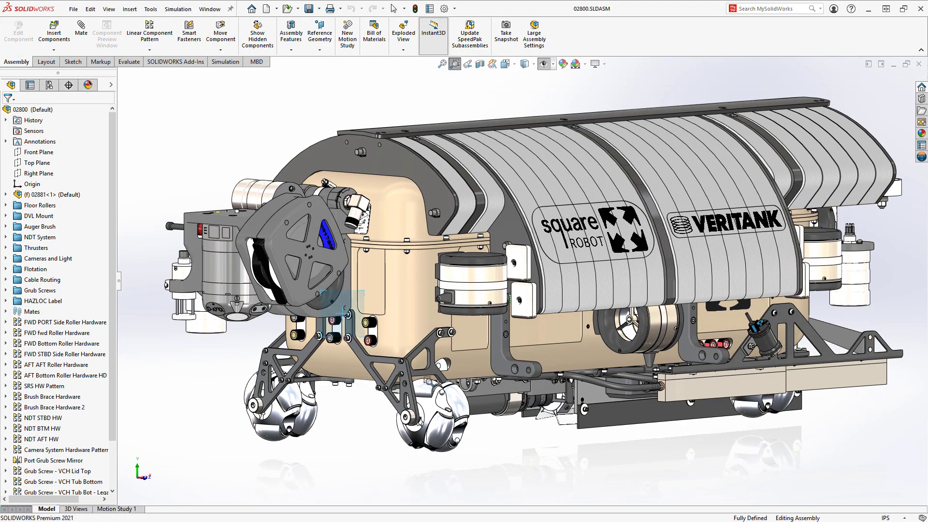
Zoom in on the 01758-S corner mount assembly in the graphics area
scroll("up", 3)
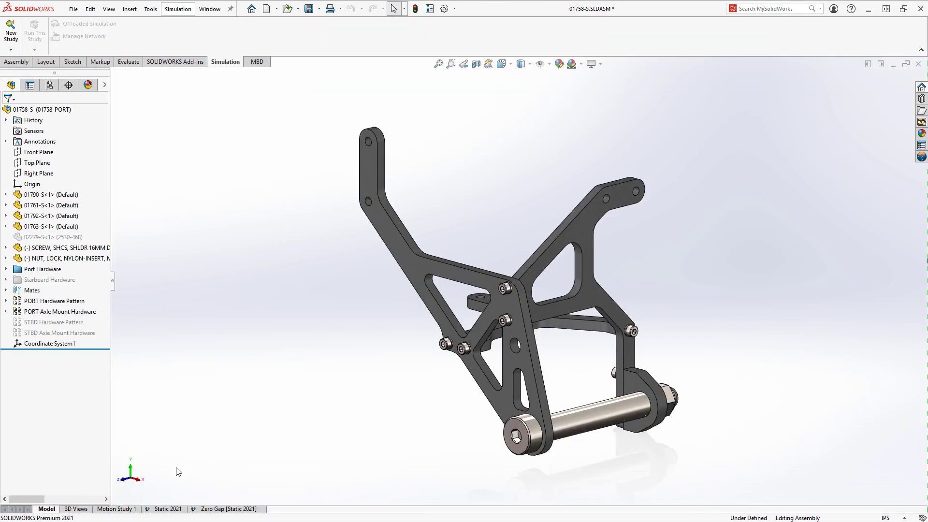
Activate the Static 2021 study and review the 500 N BearingLoads-1 definition on the shaft
left_click(171, 509)
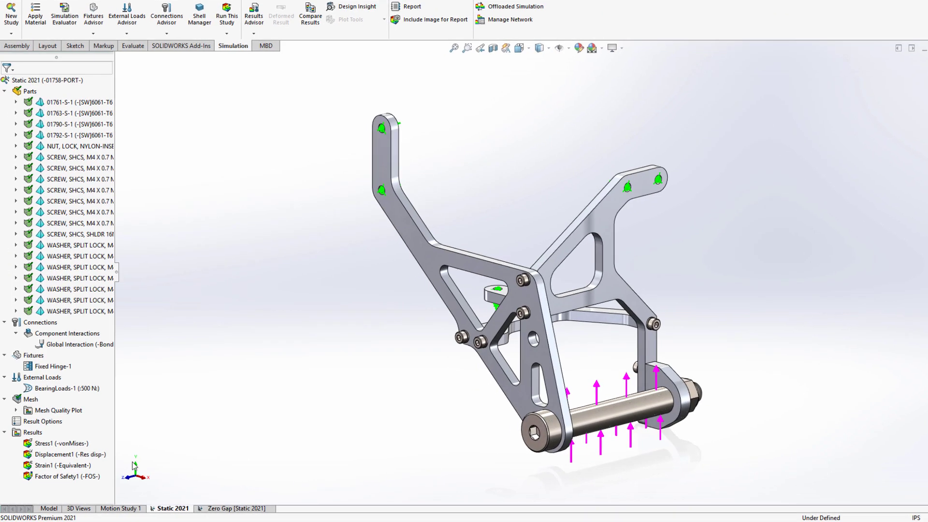
right_click(53, 354)
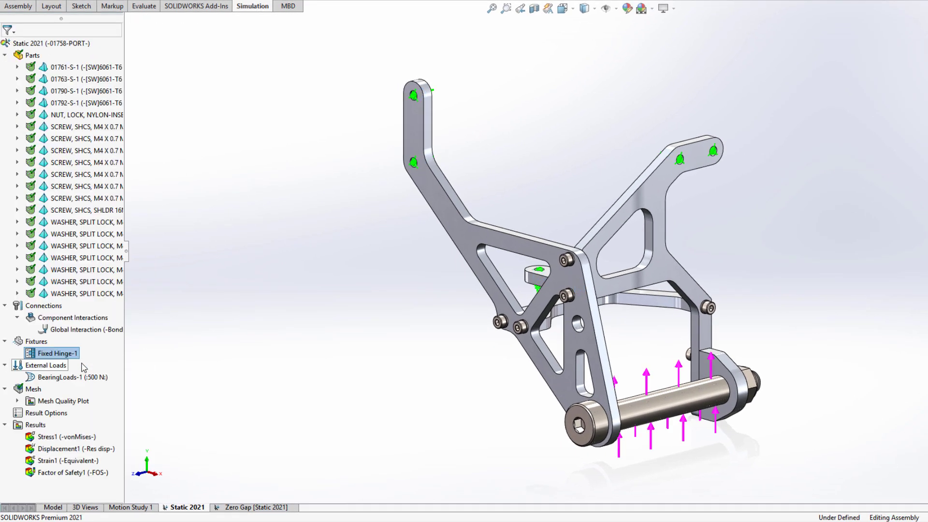
double_click(71, 377)
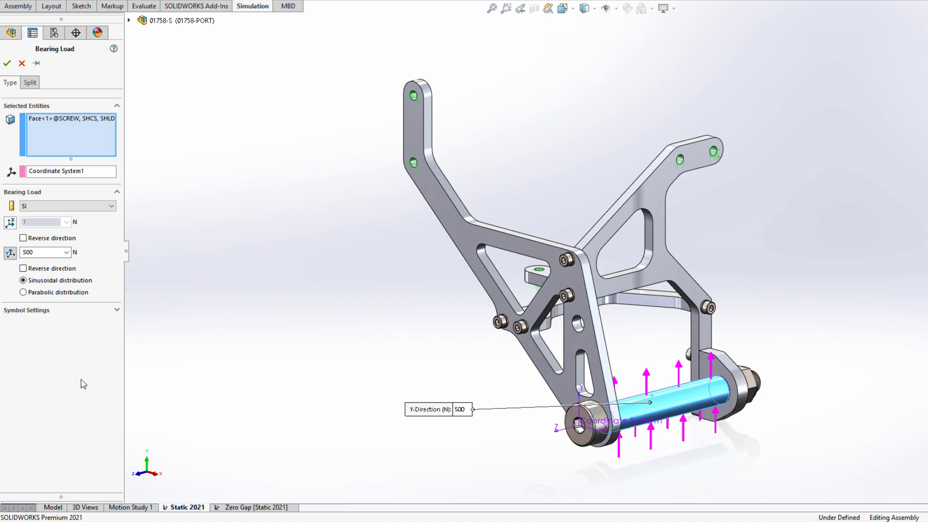
left_click(7, 64)
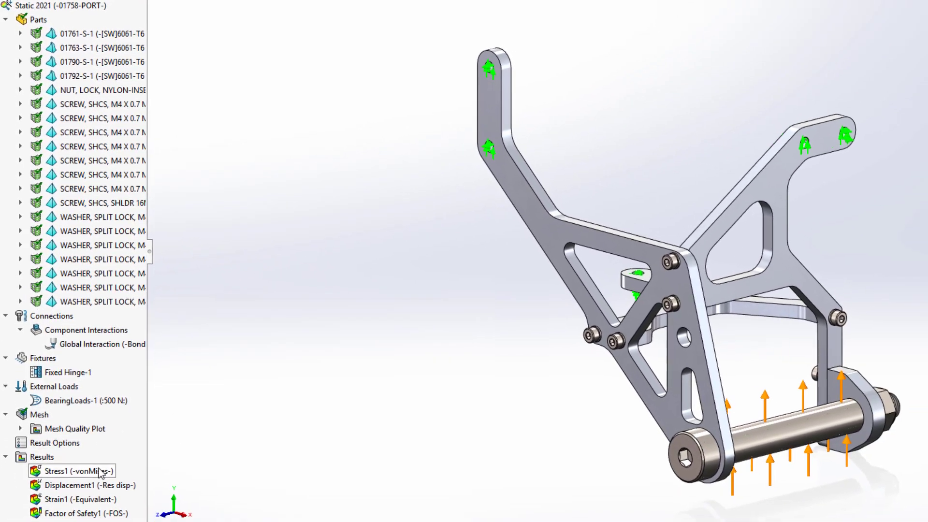
Show the Stress1 von Mises plot and review the mesh details and solver summary (98,164 nodes)
double_click(71, 471)
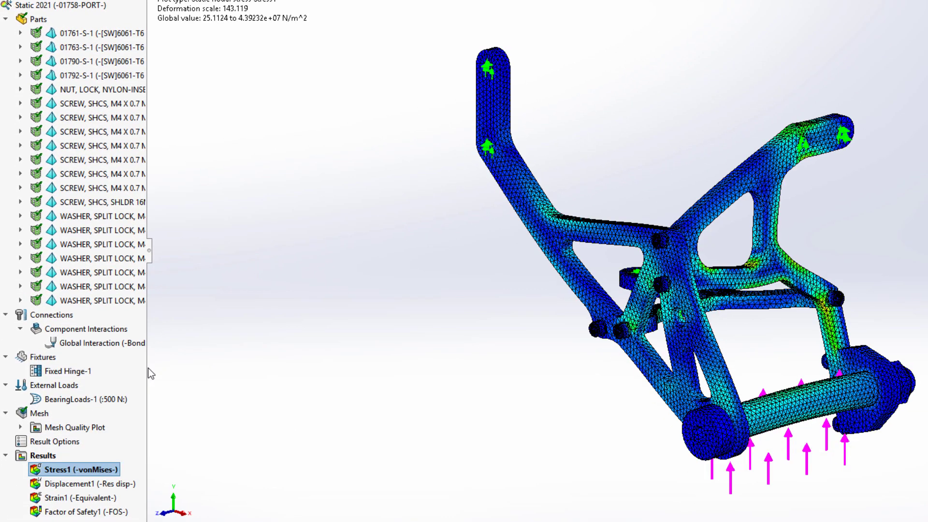
mouse_move(89, 399)
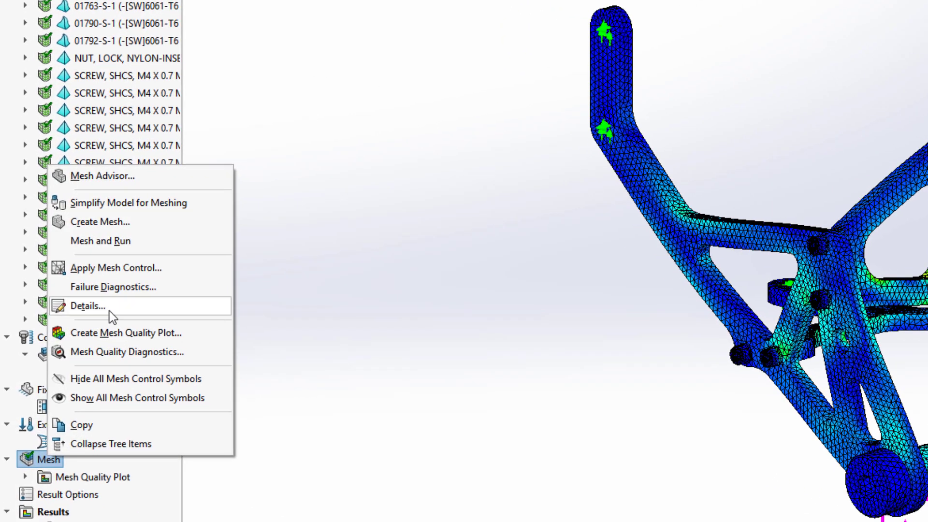
left_click(88, 307)
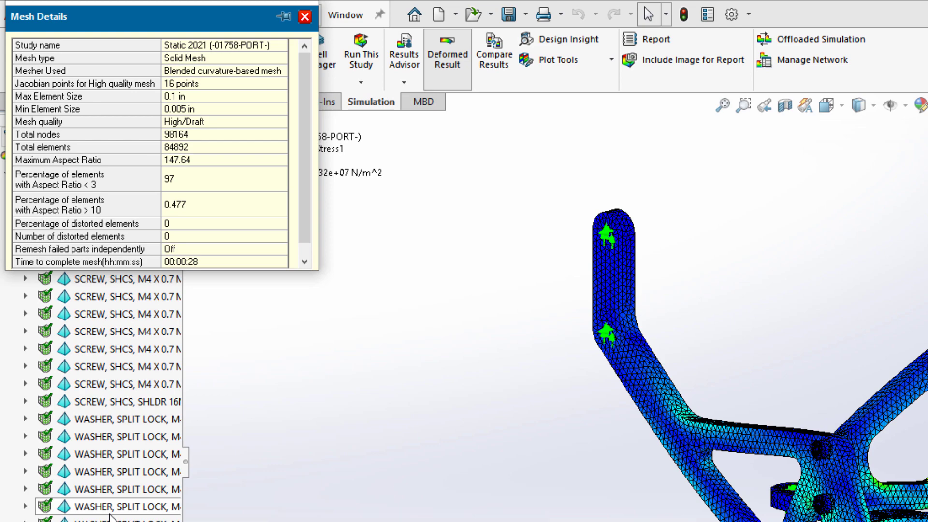
left_click(223, 257)
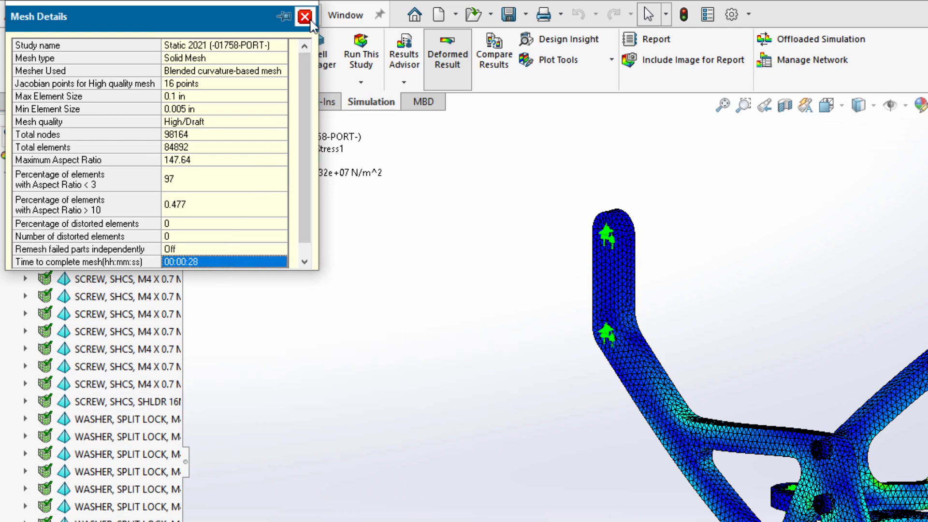
left_click(305, 16)
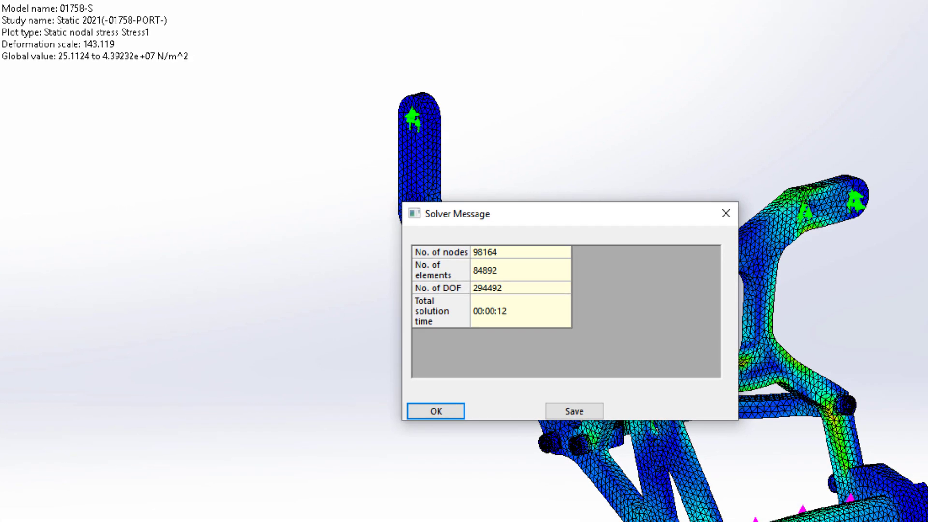
left_click(435, 411)
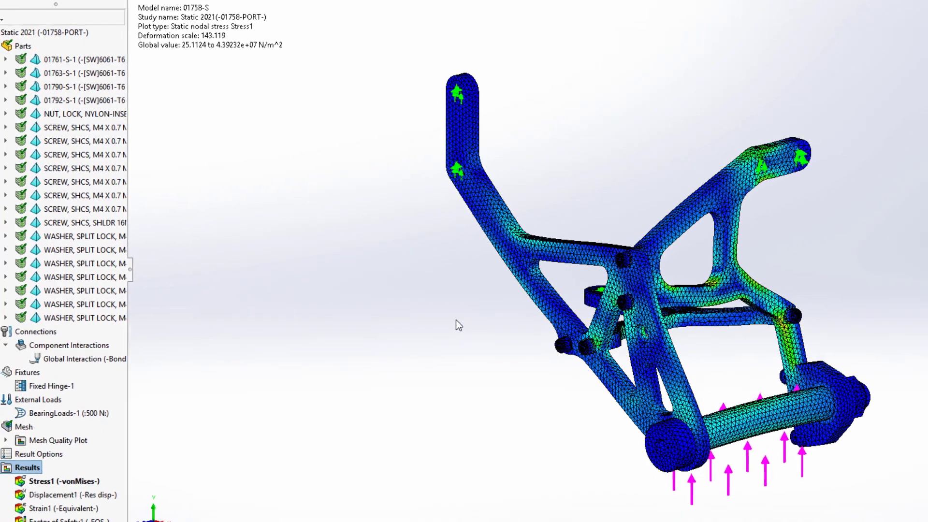
Start Compare Results from the Global Interaction context menu for the two studies' Stress1 plots
right_click(91, 350)
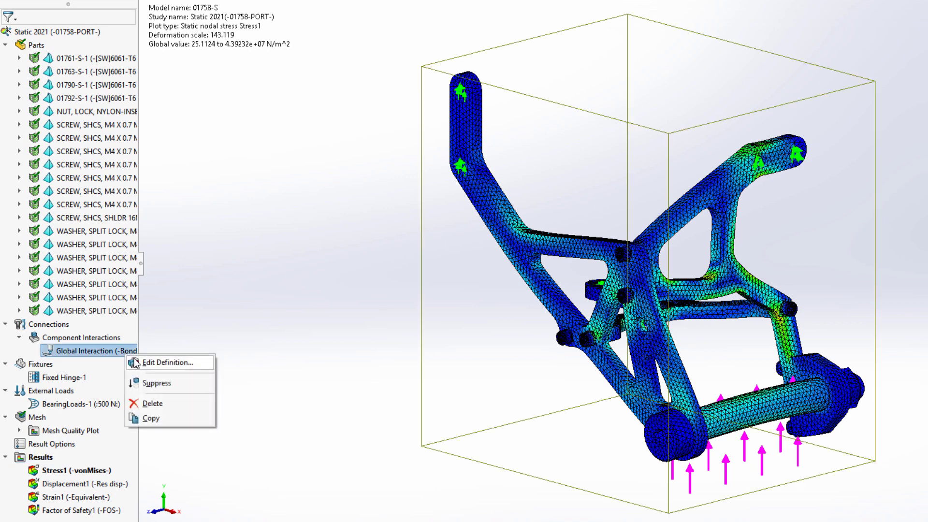
left_click(168, 361)
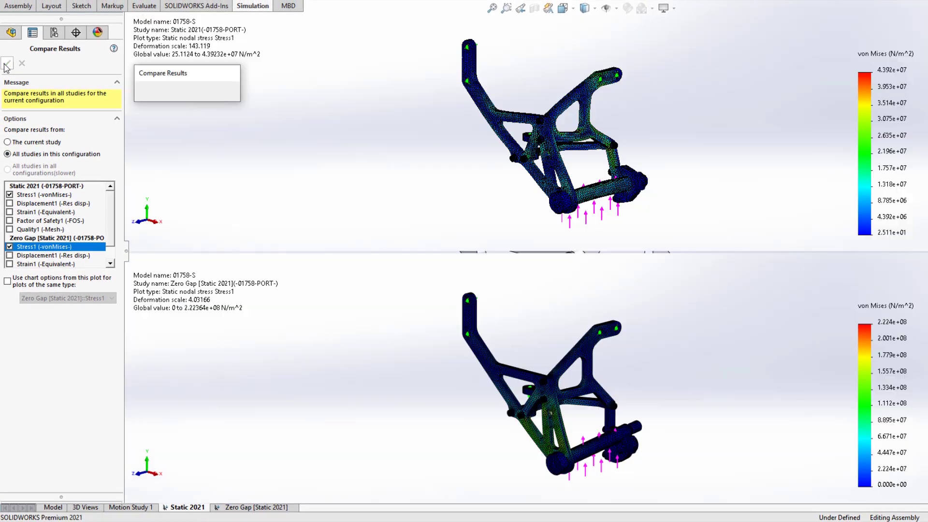
View the Static 2021 and Zero Gap shaft stresses side by side, then exit back to the single plot
left_click(8, 64)
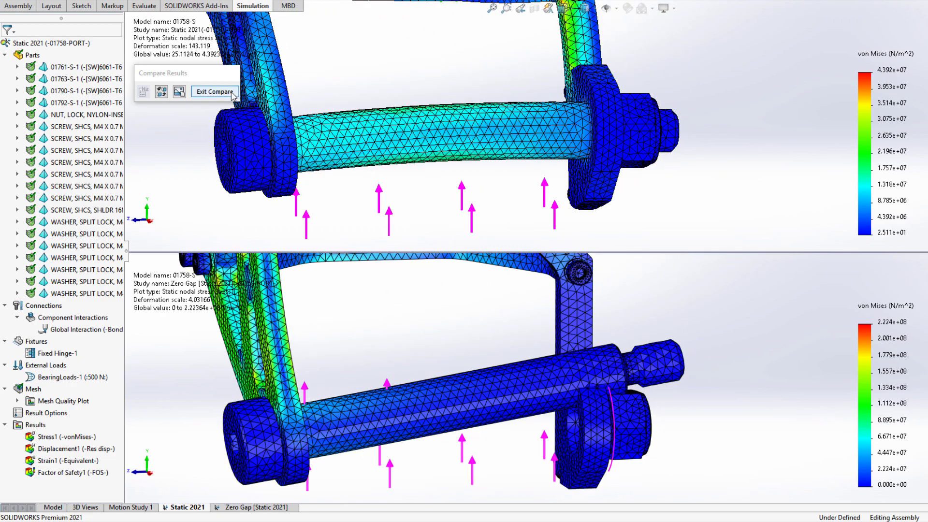
left_click(214, 91)
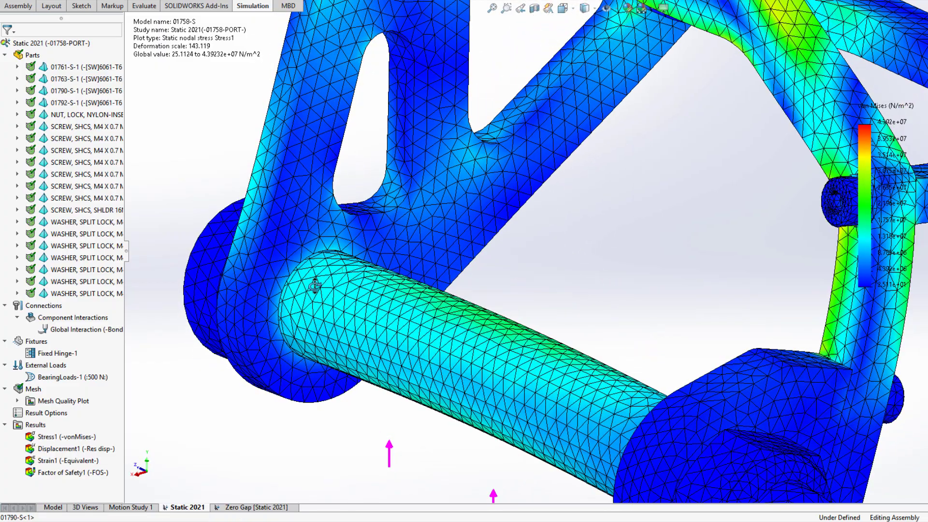
scroll("up", 3)
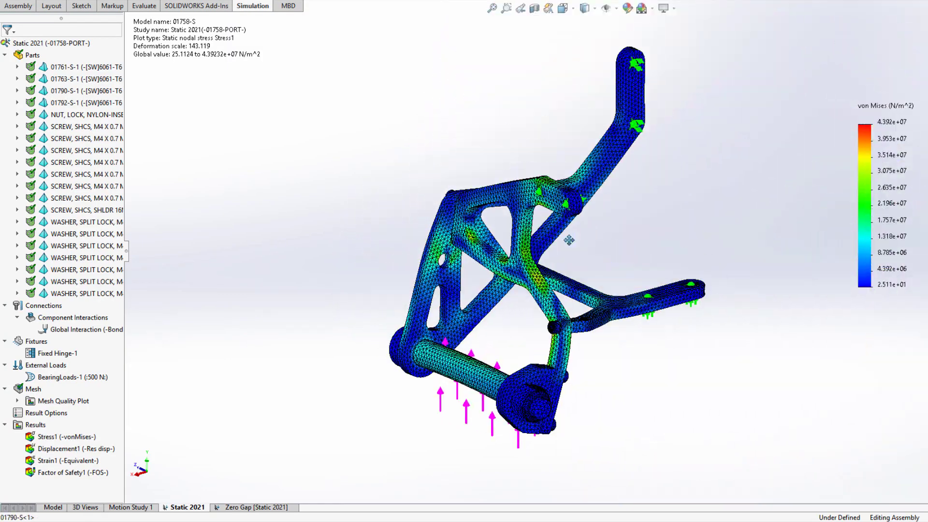
Run Mesh Quality Diagnostics by Jacobian points and show the Mesh Helper's list of affected screw faces
right_click(32, 389)
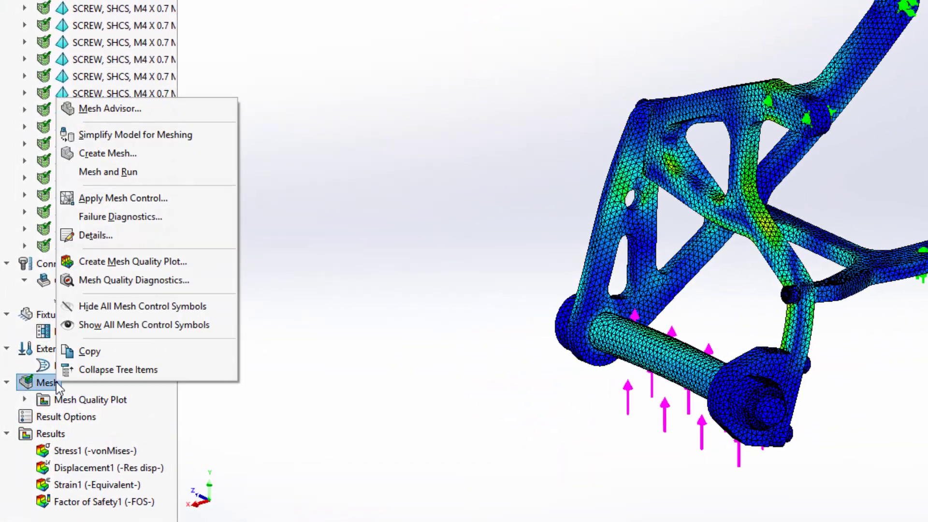
mouse_move(134, 280)
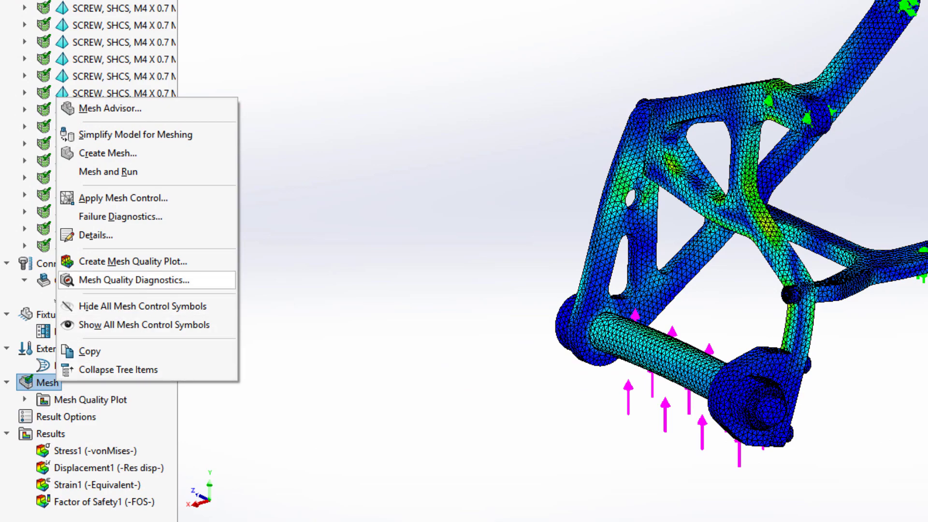
left_click(132, 280)
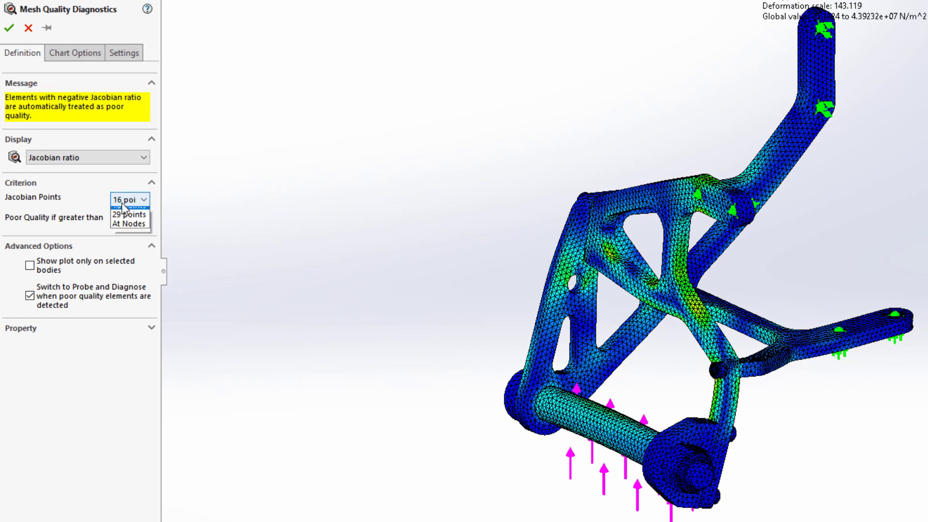
left_click(125, 223)
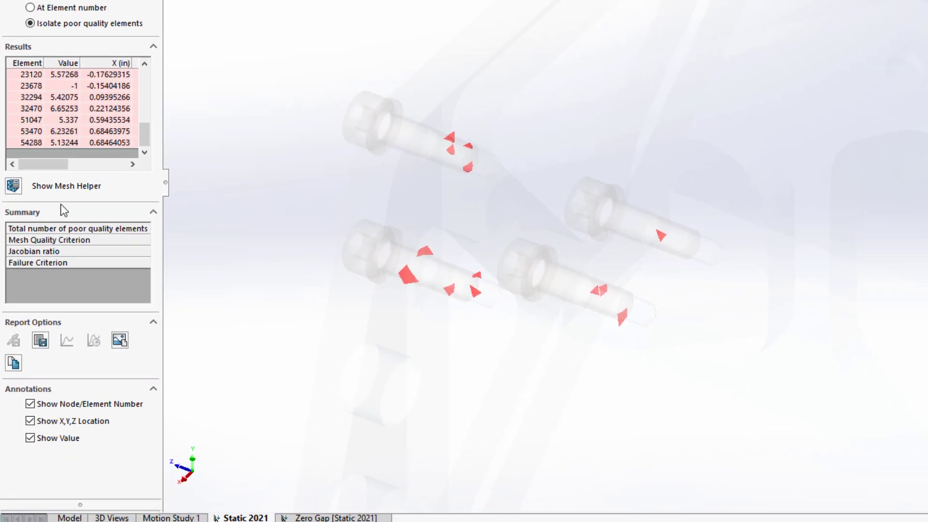
left_click(67, 186)
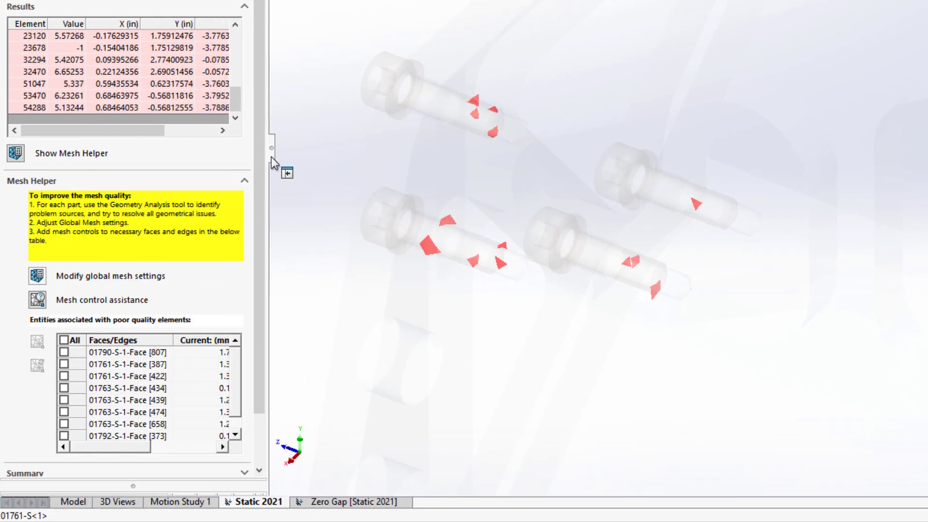
scroll("down", 3)
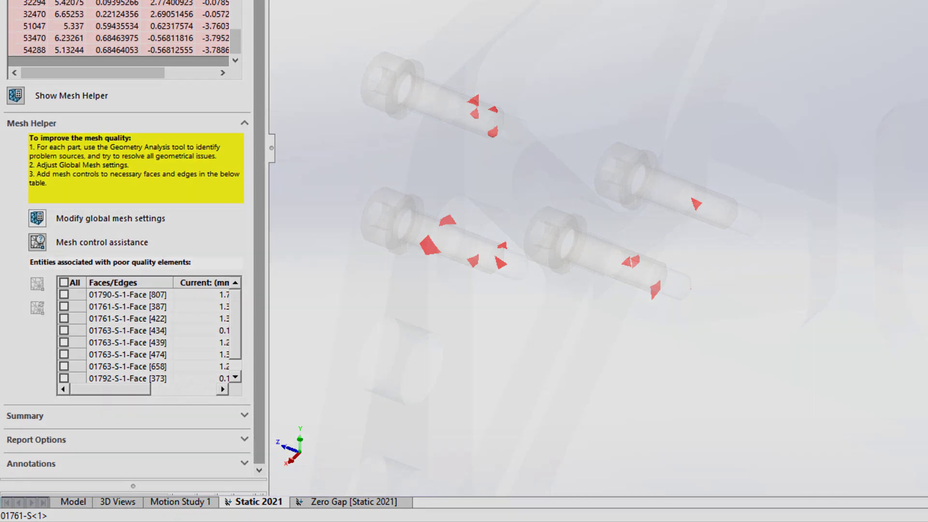
In the Static 2021 study properties, choose Manual solver selection and view the additional solvers
right_click(41, 95)
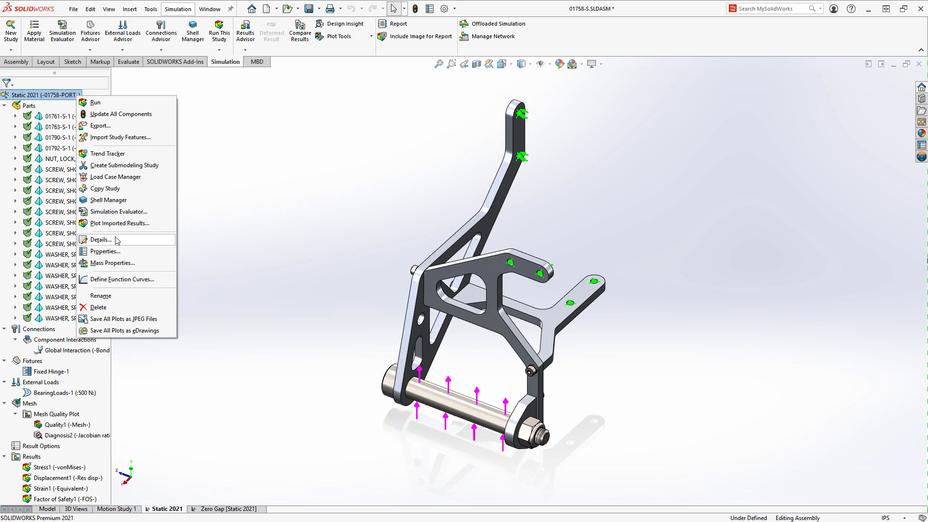
left_click(105, 252)
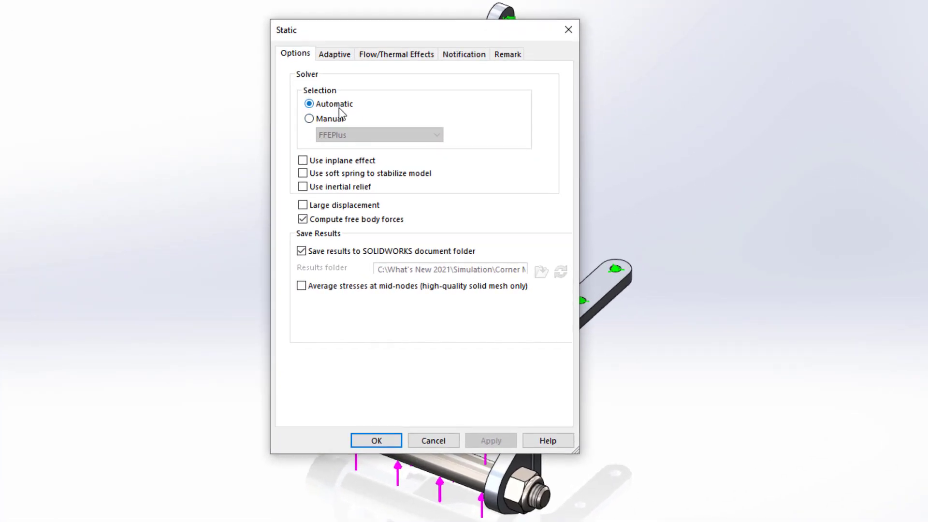
left_click(309, 118)
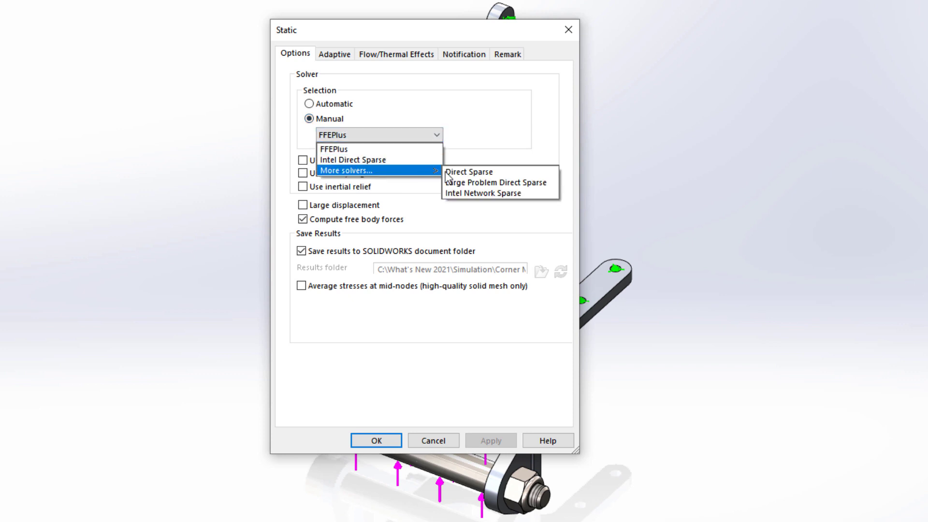
mouse_move(483, 193)
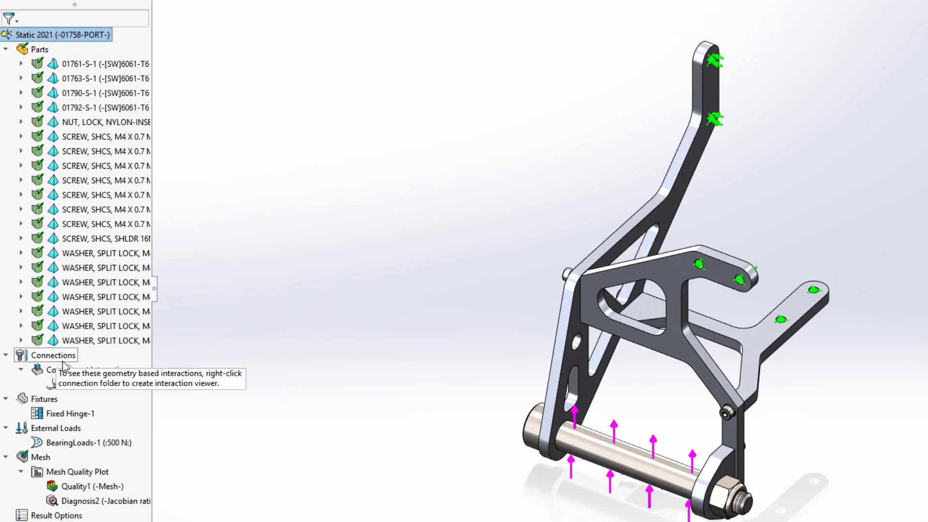
Begin a Local Interaction under Connections and list the available interaction types
right_click(52, 355)
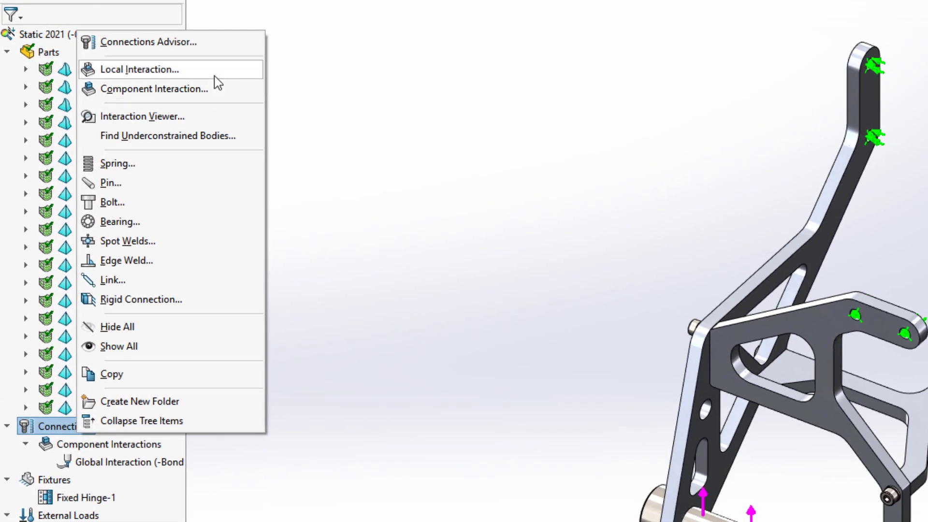
left_click(140, 68)
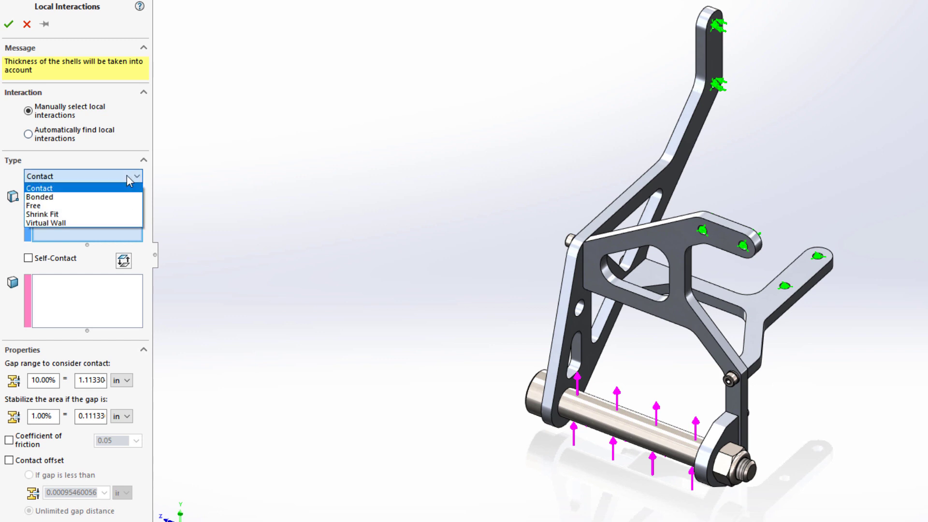
mouse_move(125, 205)
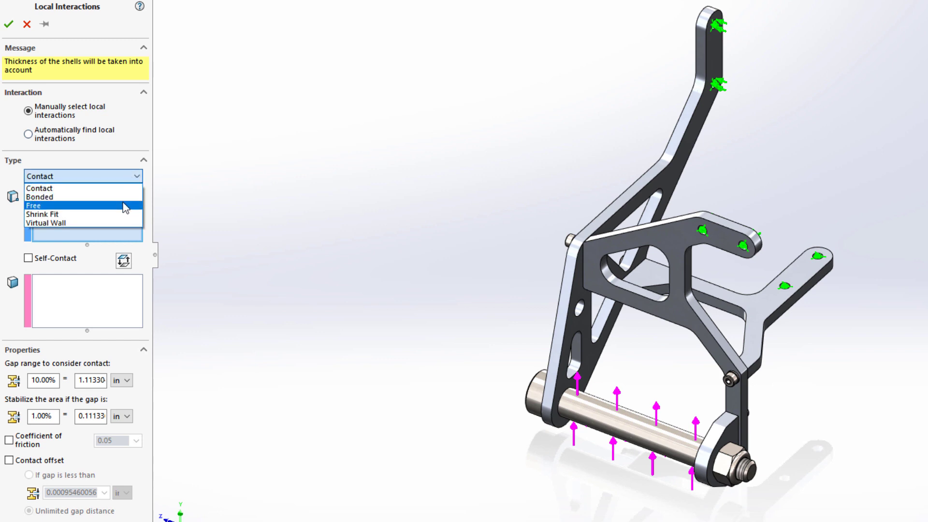